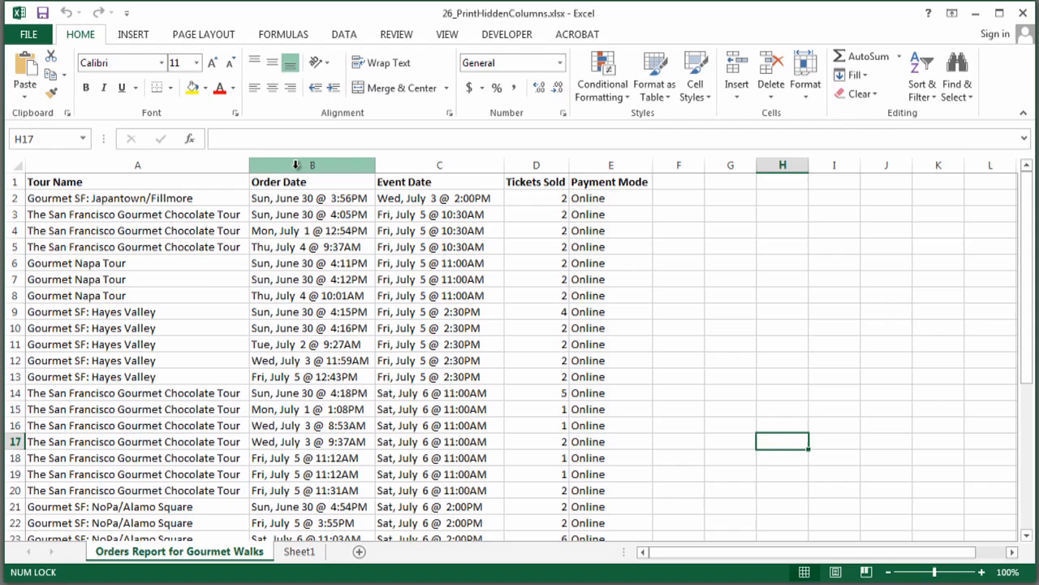
Hide the Order Date column so Event Date follows Tour Name directly.
right_click(312, 165)
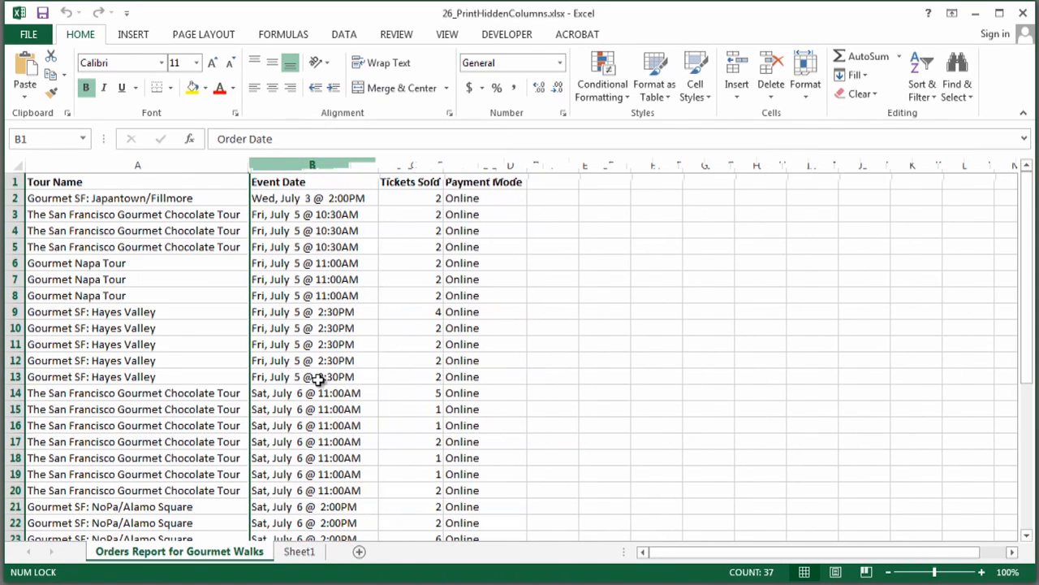
mouse_move(295, 237)
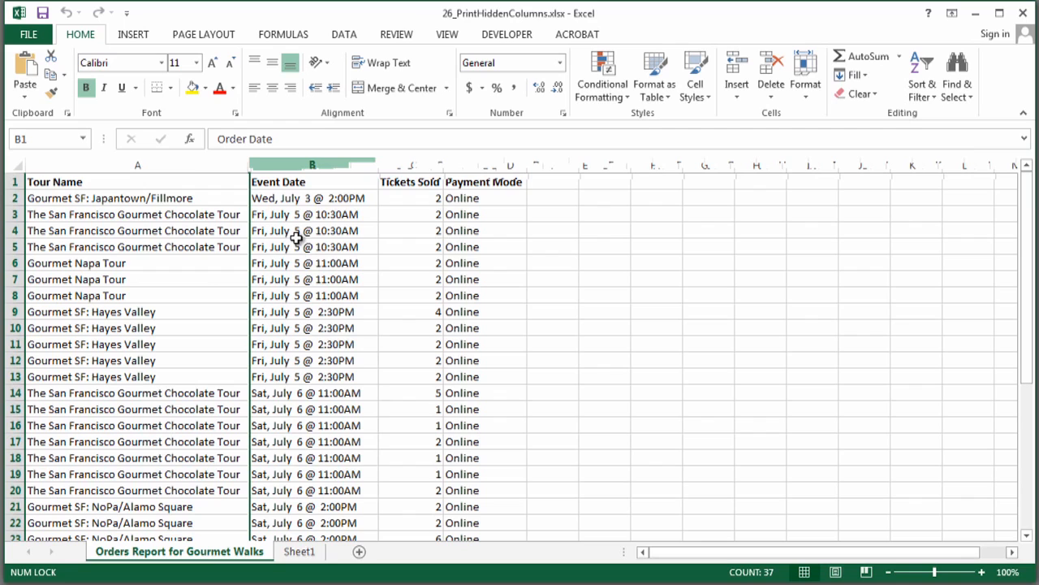
left_click(27, 33)
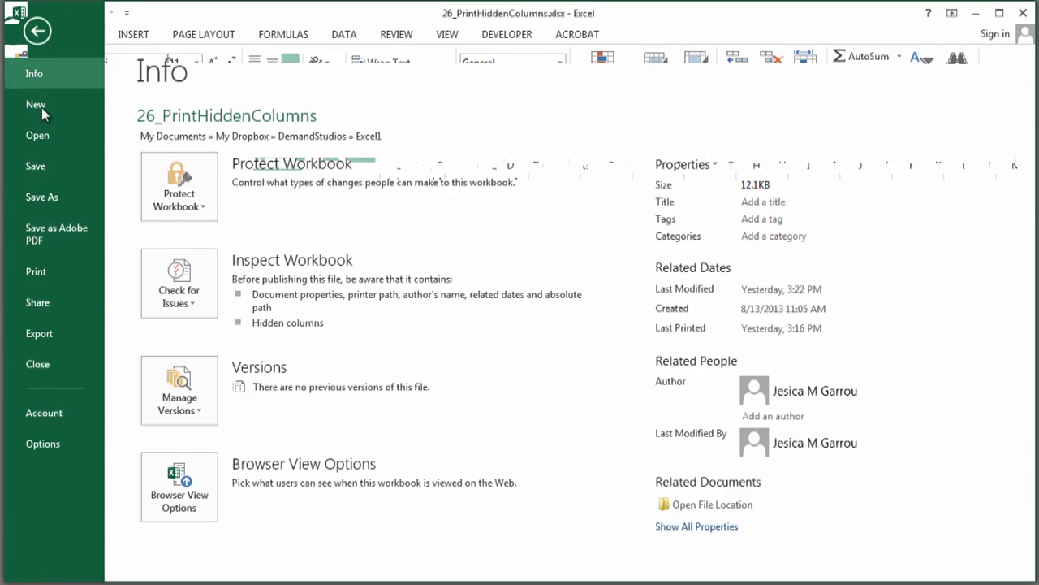
left_click(36, 272)
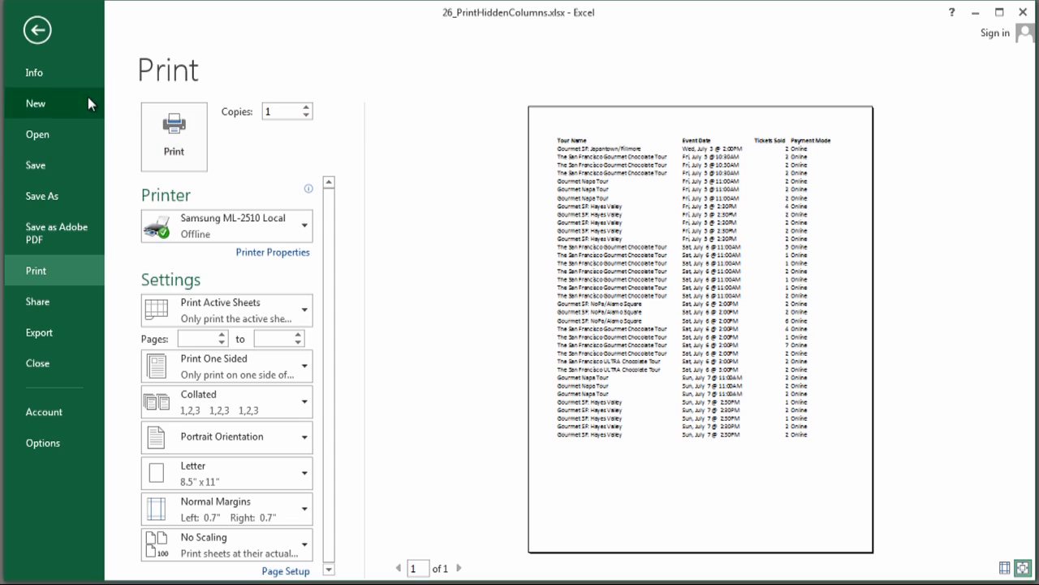
left_click(36, 29)
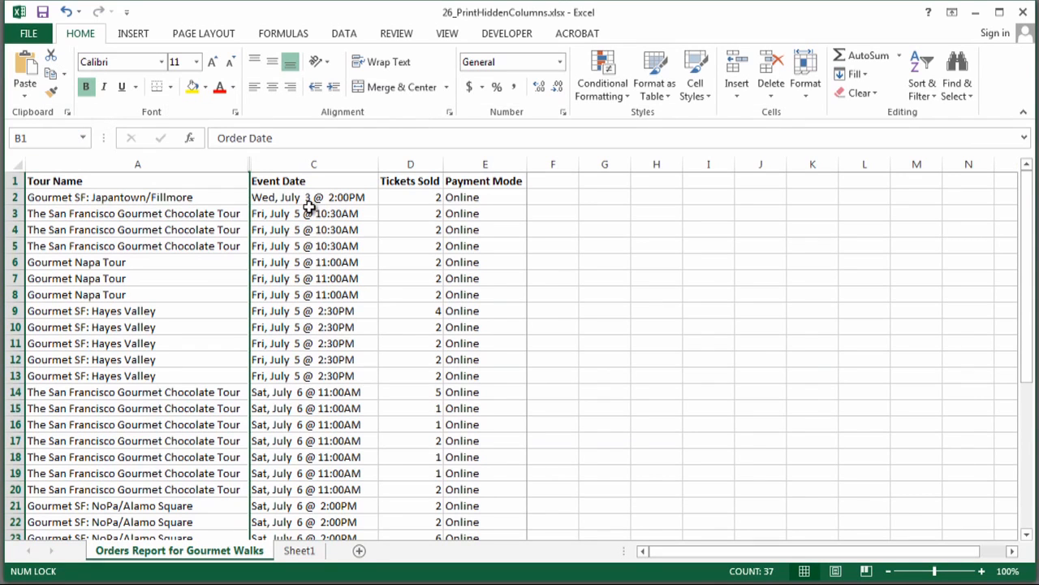
Unhide the Order Date column between Tour Name and Event Date.
left_click(313, 164)
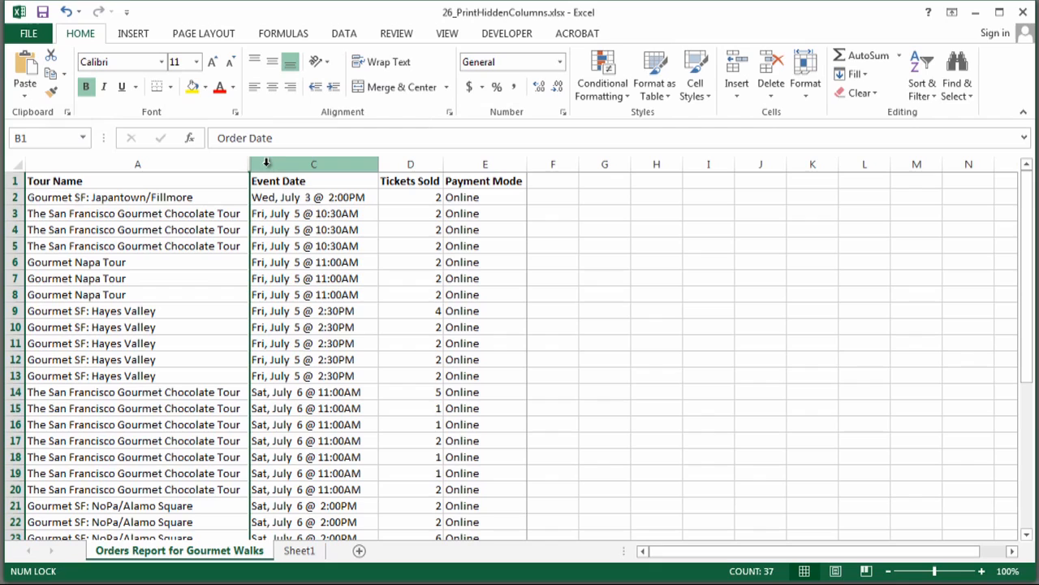
left_click(314, 164)
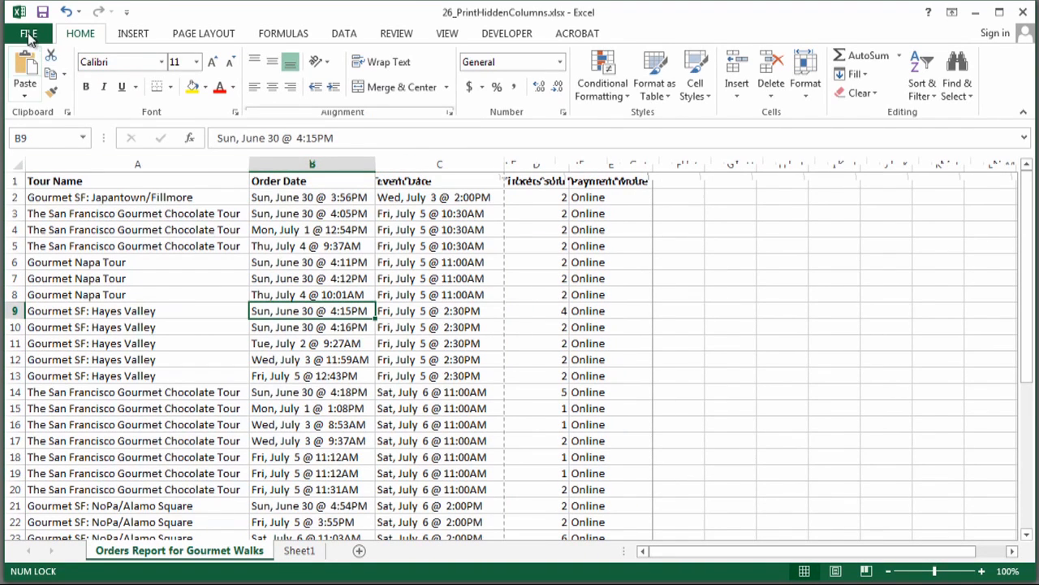
left_click(29, 33)
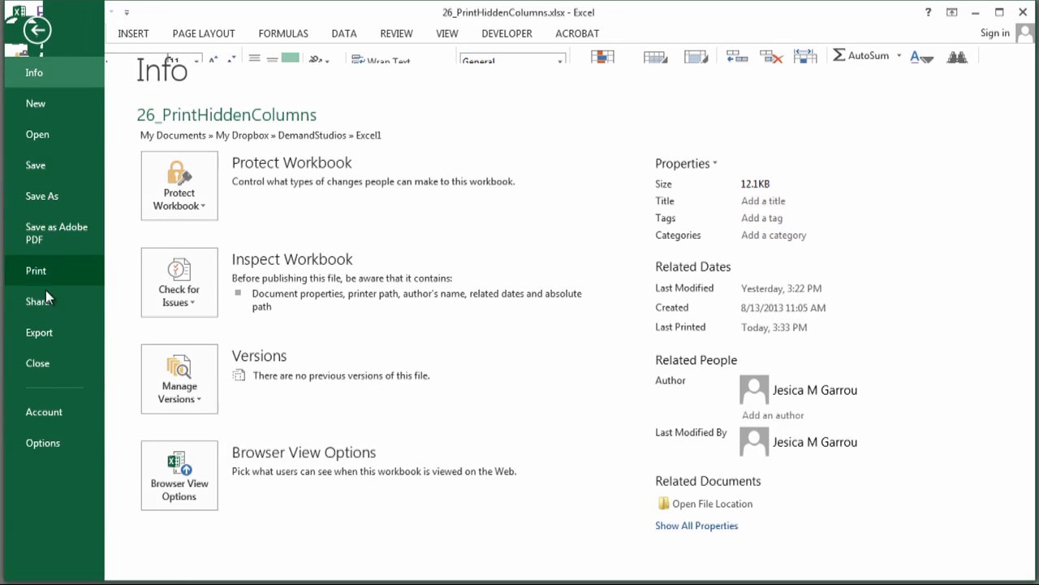
left_click(36, 269)
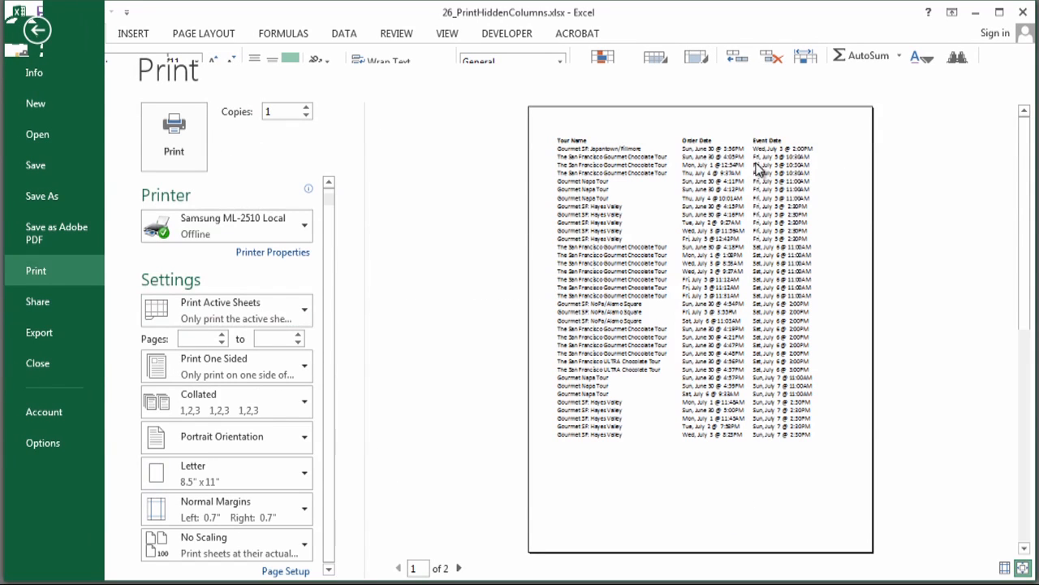
mouse_move(514, 282)
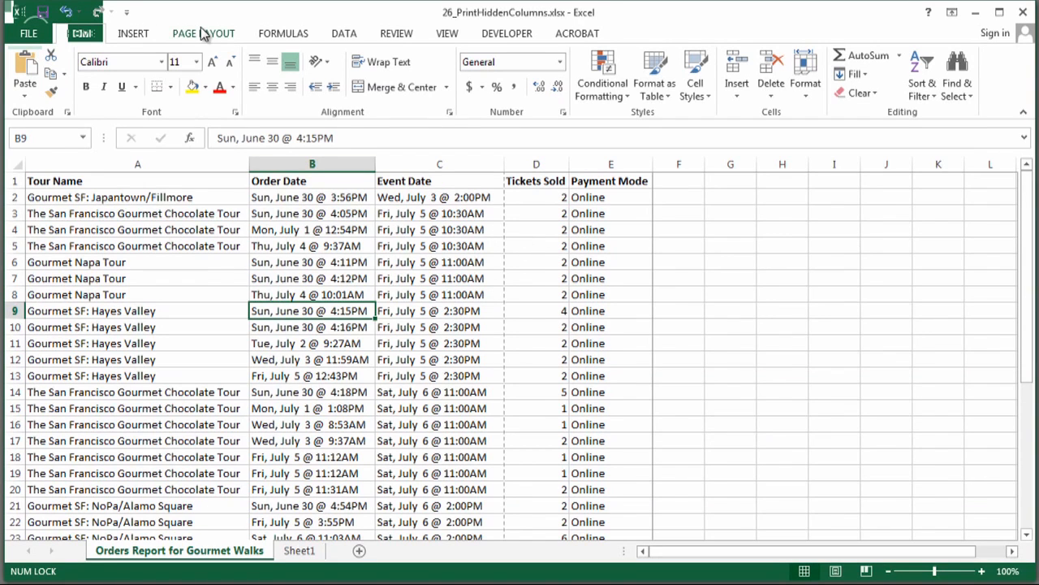
Scale the sheet's print width to fit 1 page, dropping the scale to 81%.
left_click(203, 33)
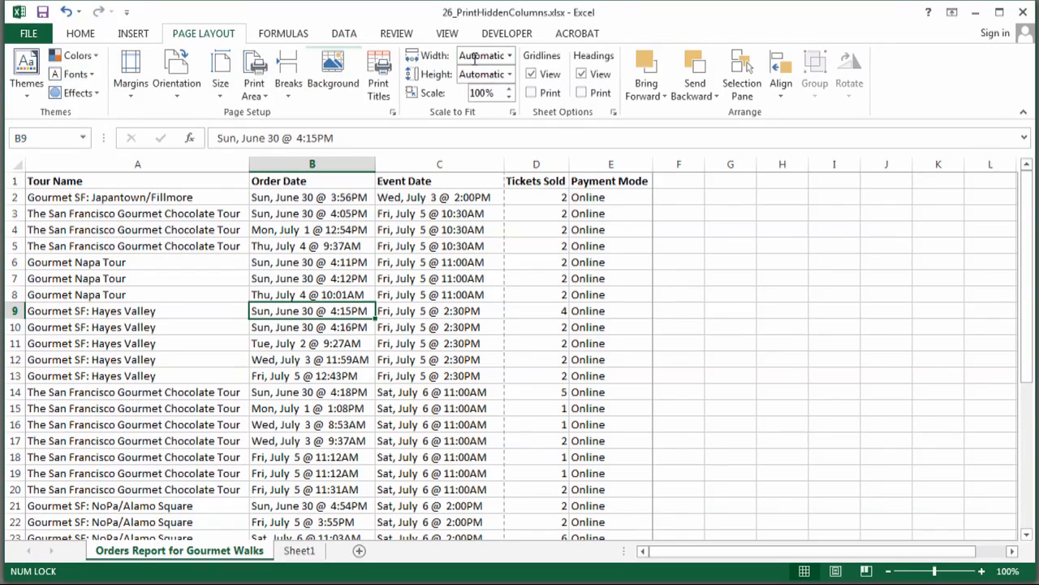
left_click(510, 55)
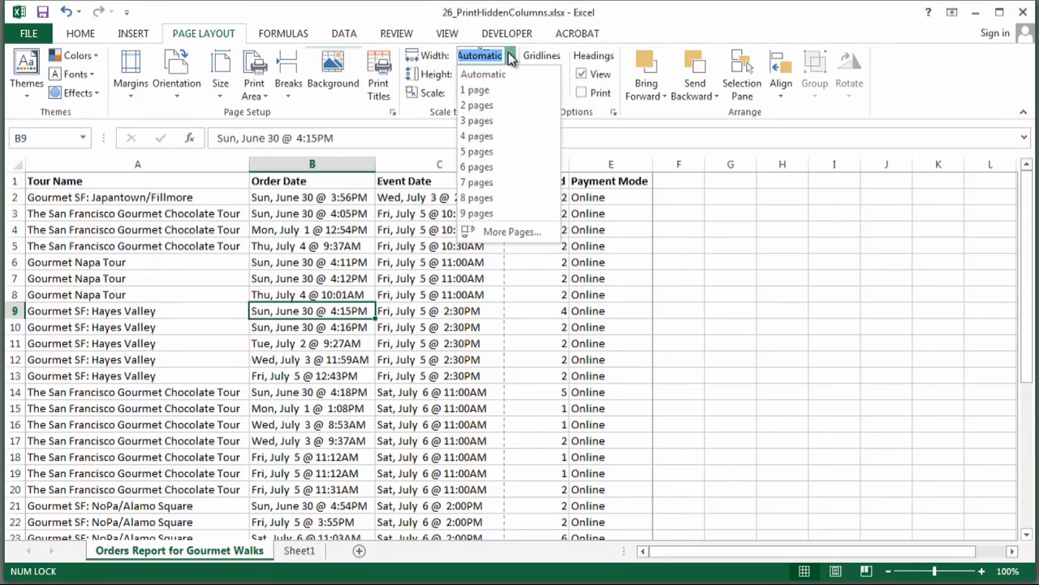
left_click(474, 90)
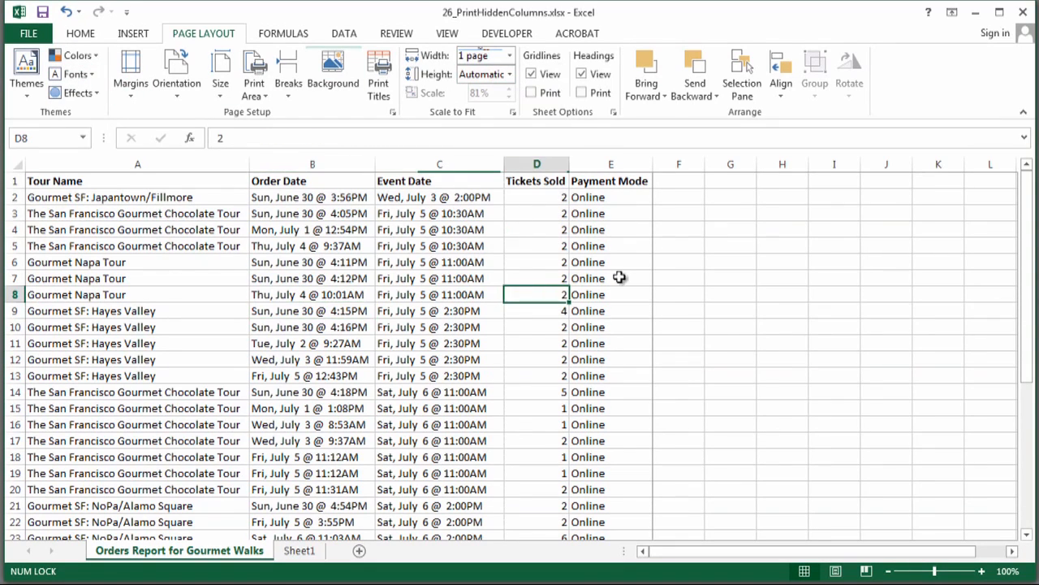
mouse_move(621, 268)
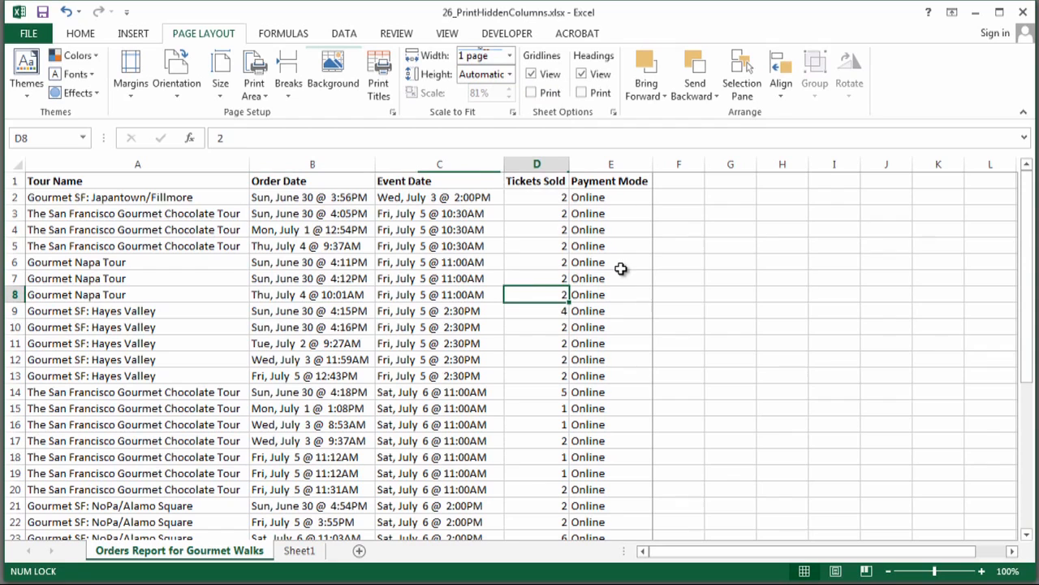